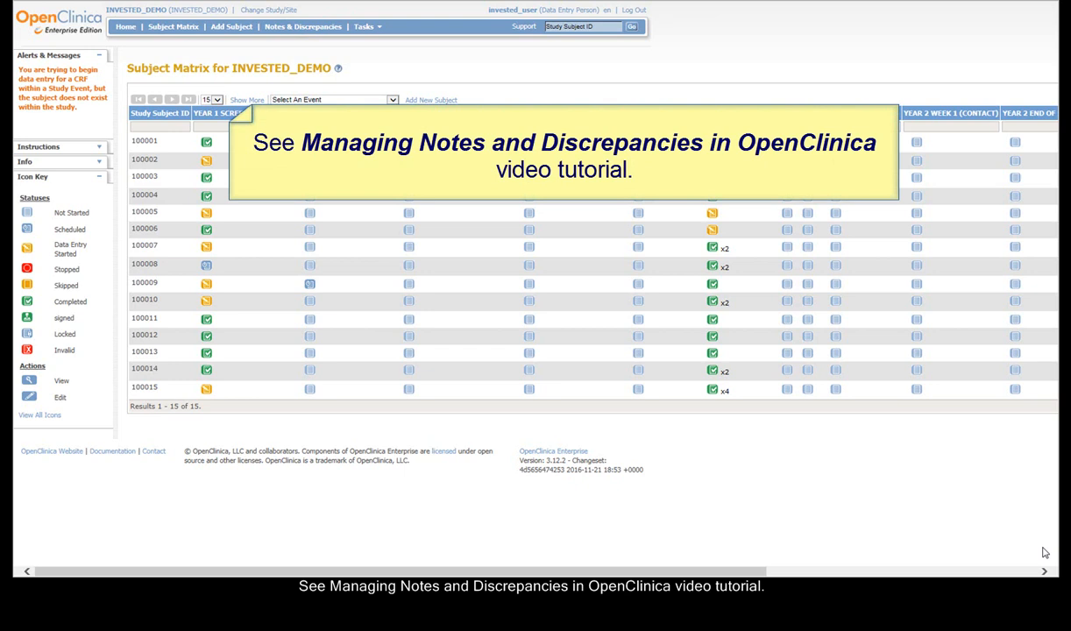
pyautogui.moveTo(302, 26)
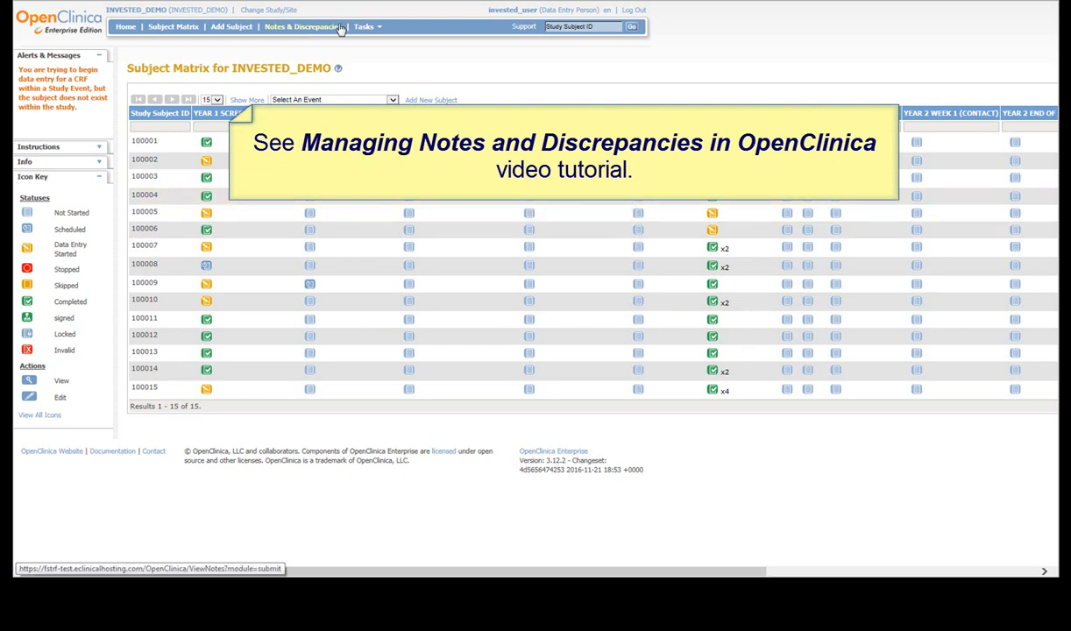
# - Show the Notes and Discrepancies list filtered to notes with resolution status New
pyautogui.click(301, 26)
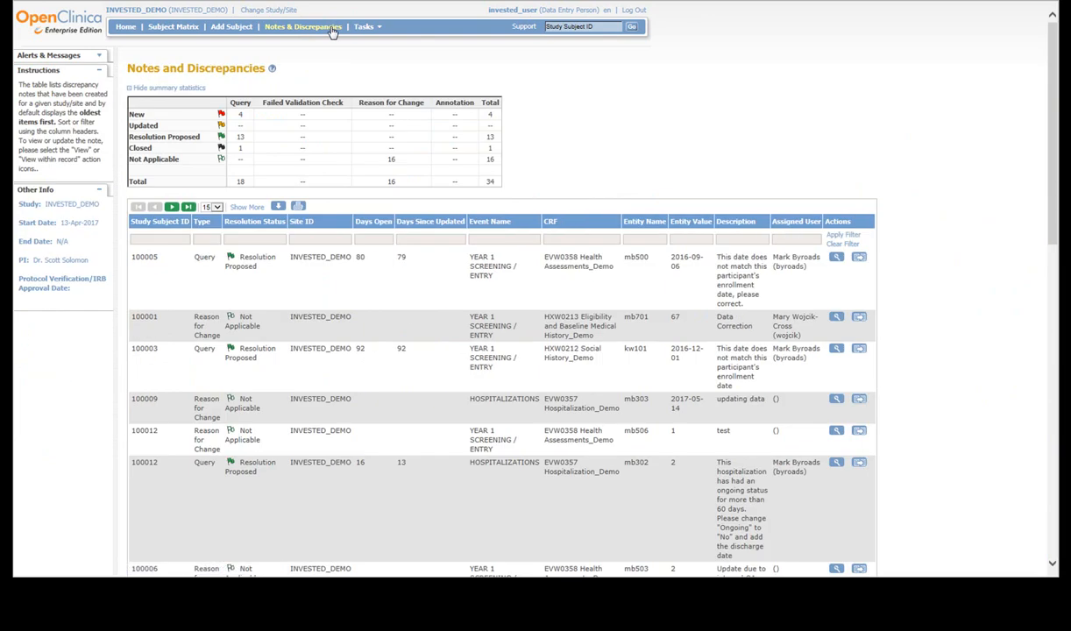
pyautogui.click(255, 239)
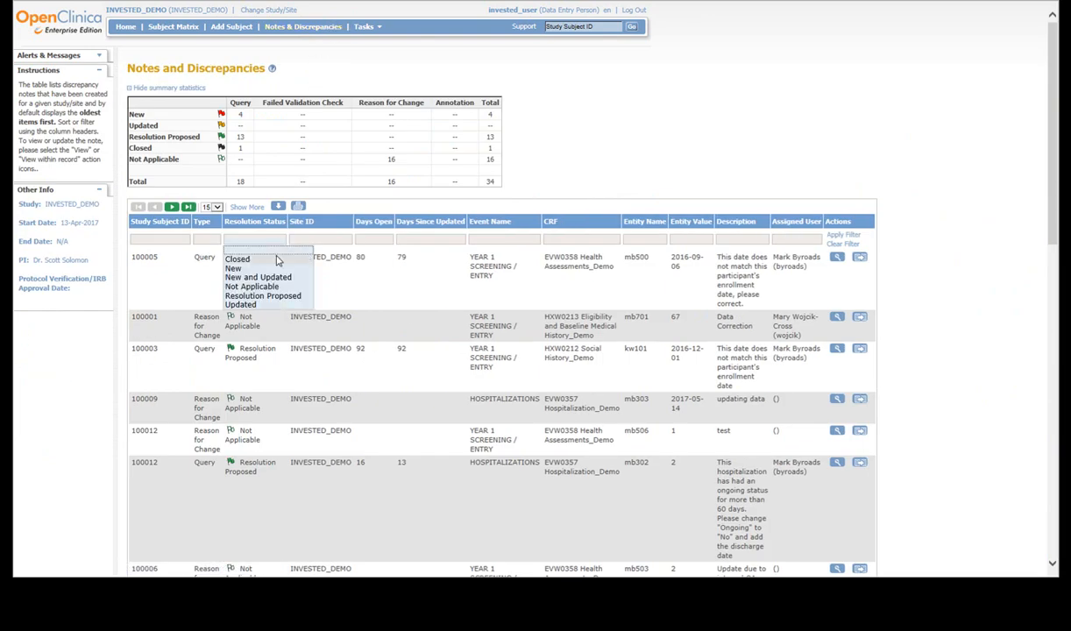
pyautogui.click(233, 267)
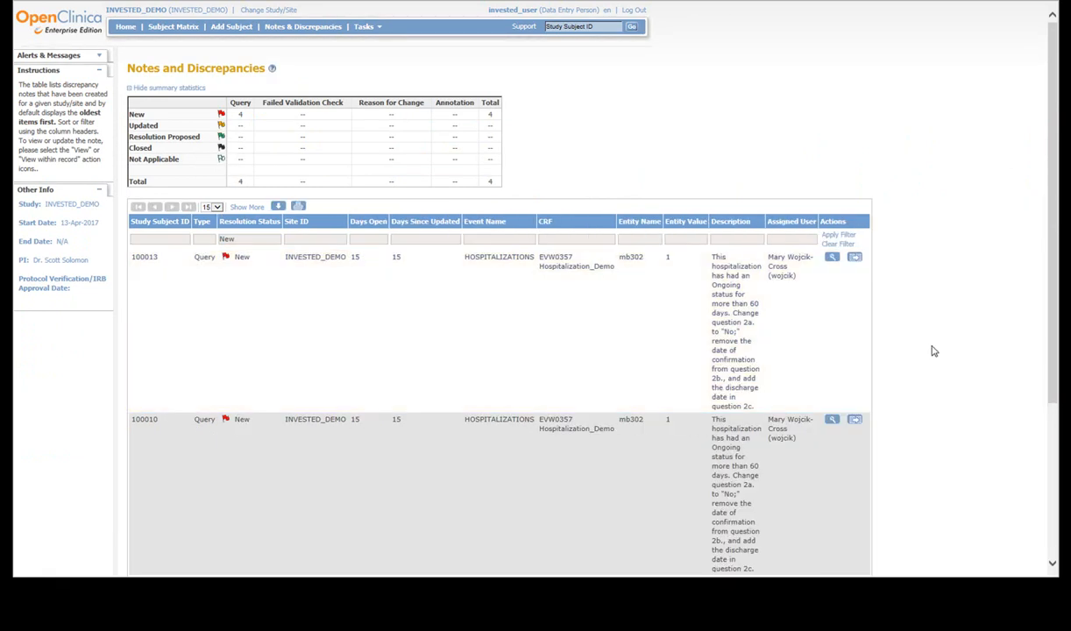
pyautogui.scroll(-3)
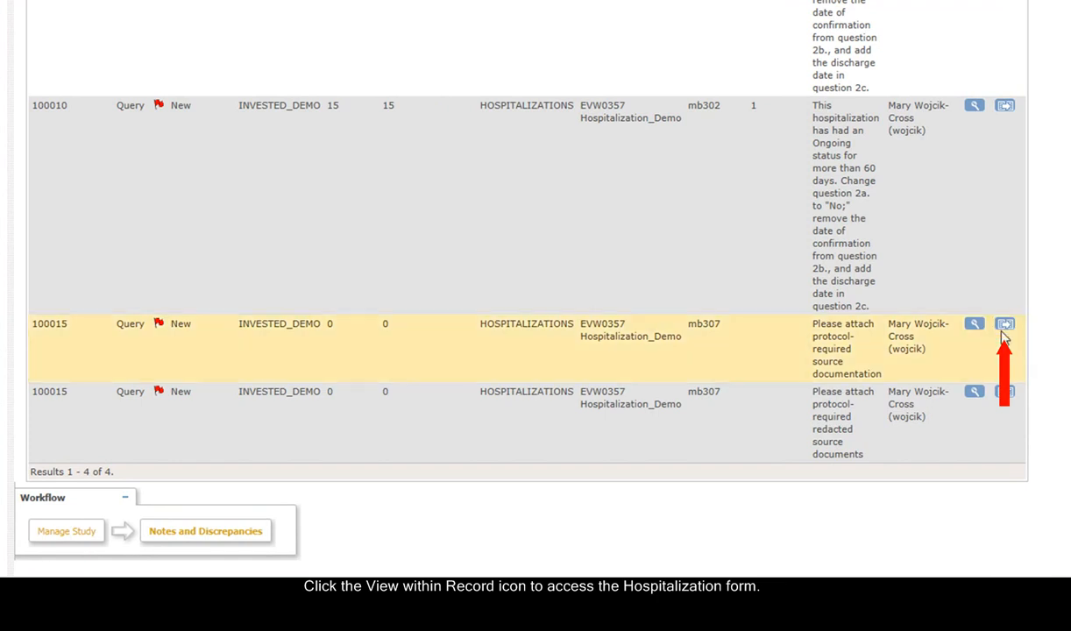
# - View subject 100015's query within its Hospitalization form and start a file upload on the queried Attachments field
pyautogui.click(1005, 323)
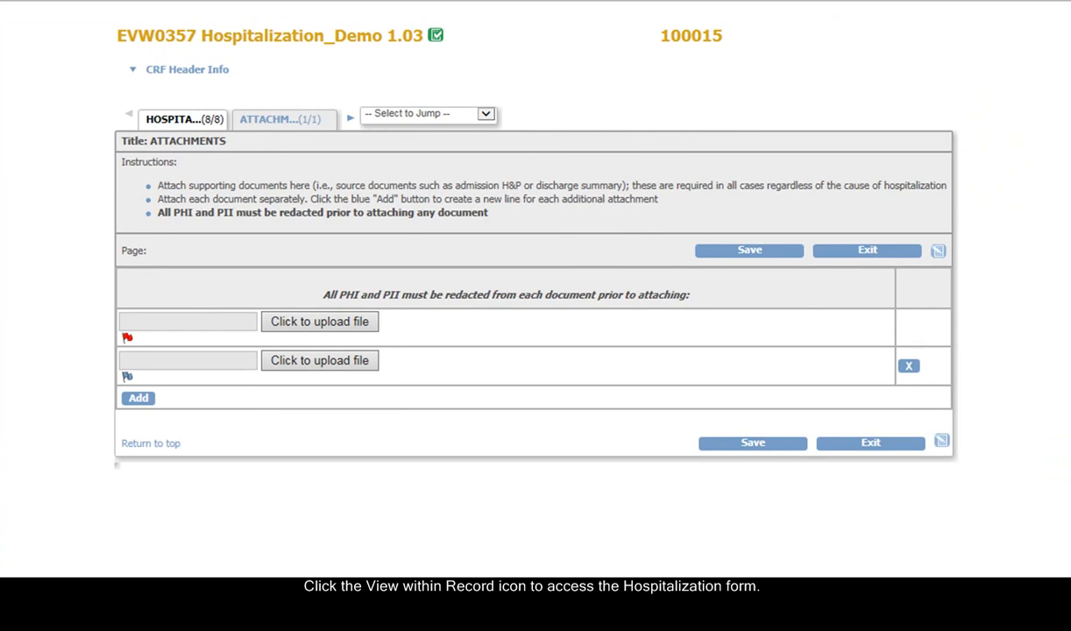
pyautogui.click(909, 367)
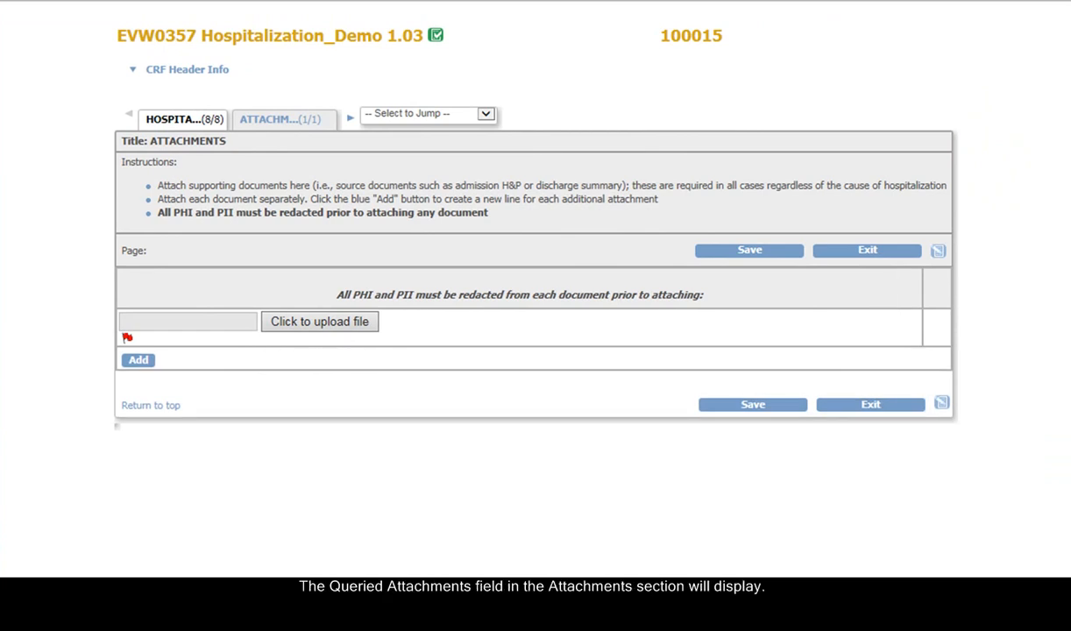
pyautogui.click(284, 119)
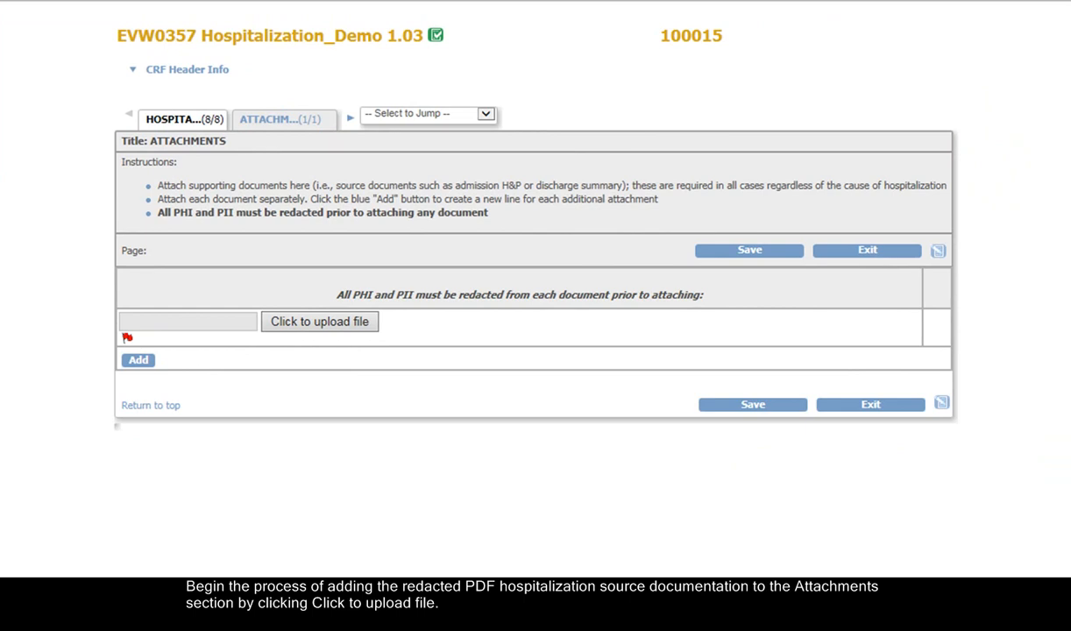
pyautogui.click(319, 321)
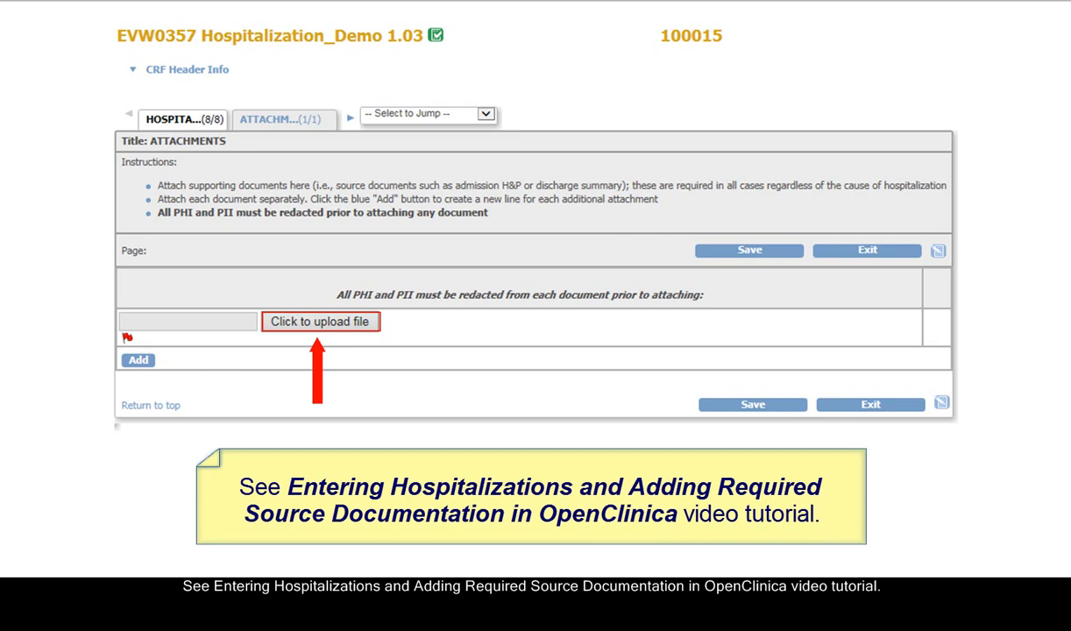
pyautogui.moveTo(1059, 562)
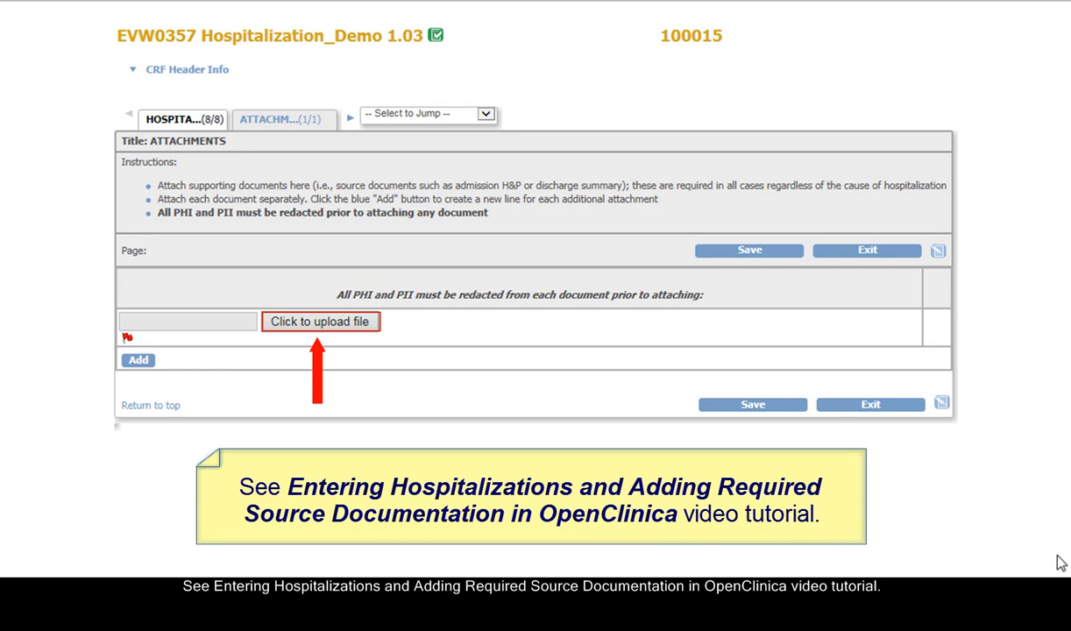
pyautogui.click(321, 323)
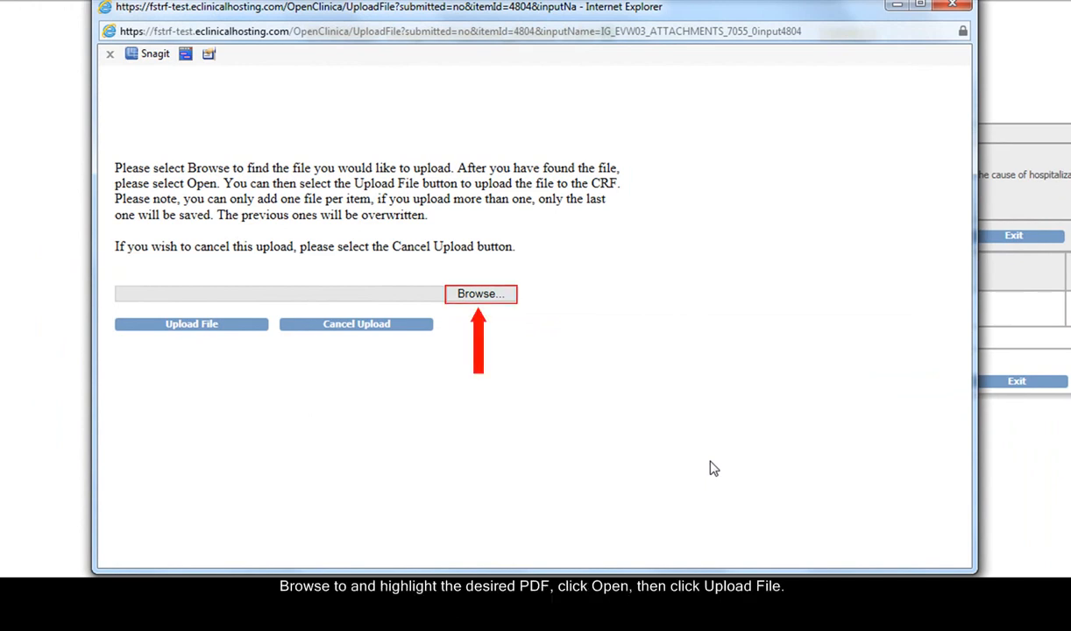
# - Browse to the Redacted Hospitalization Source Document PDF and upload it to the attachment field
pyautogui.click(480, 295)
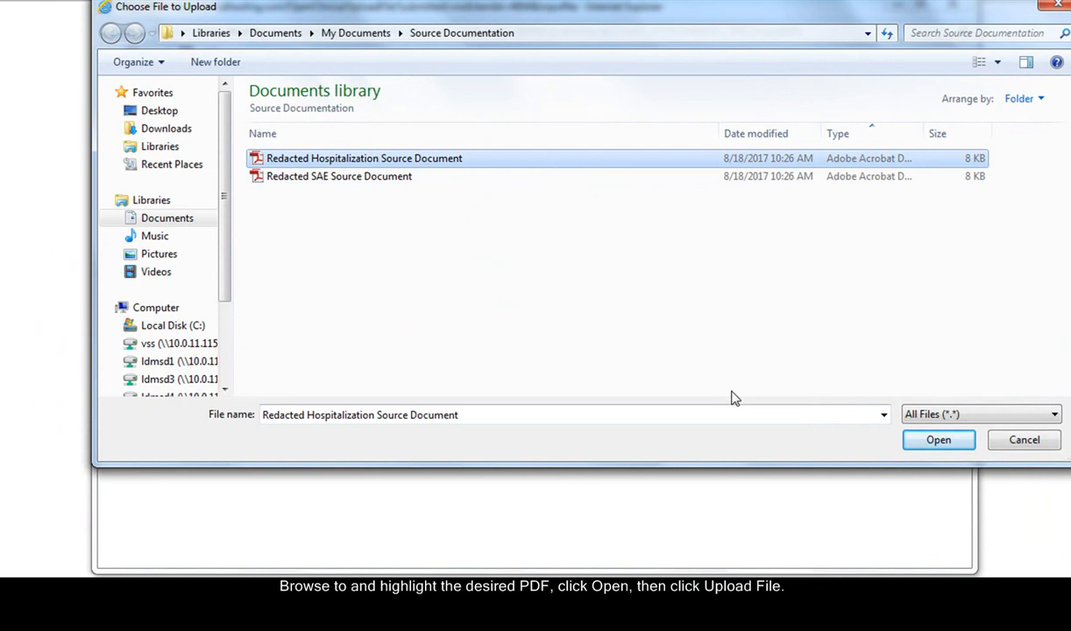
pyautogui.click(938, 438)
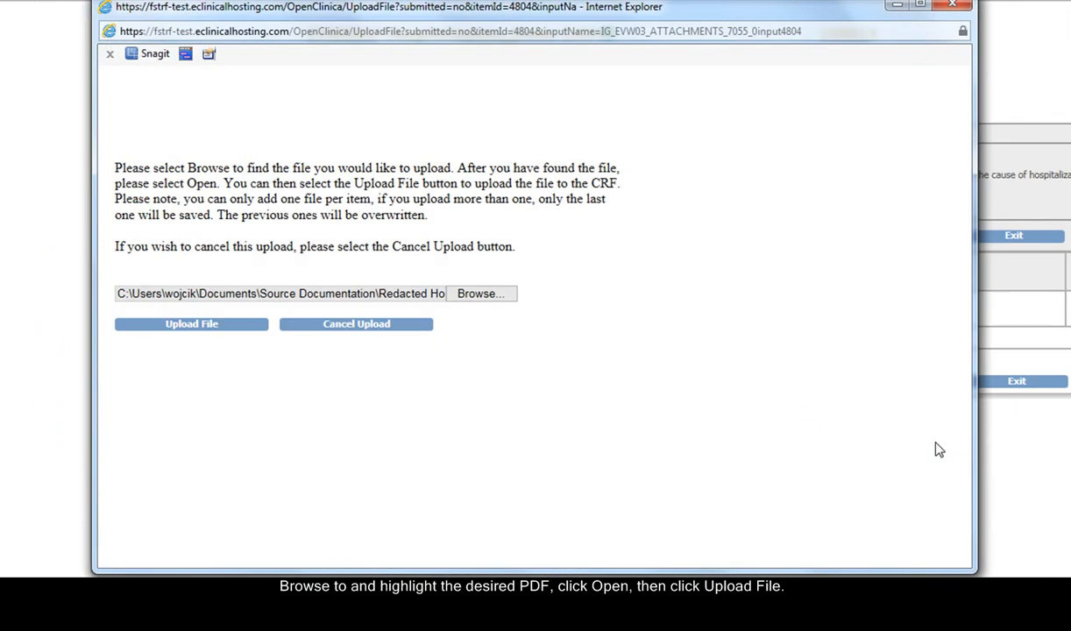
pyautogui.click(192, 323)
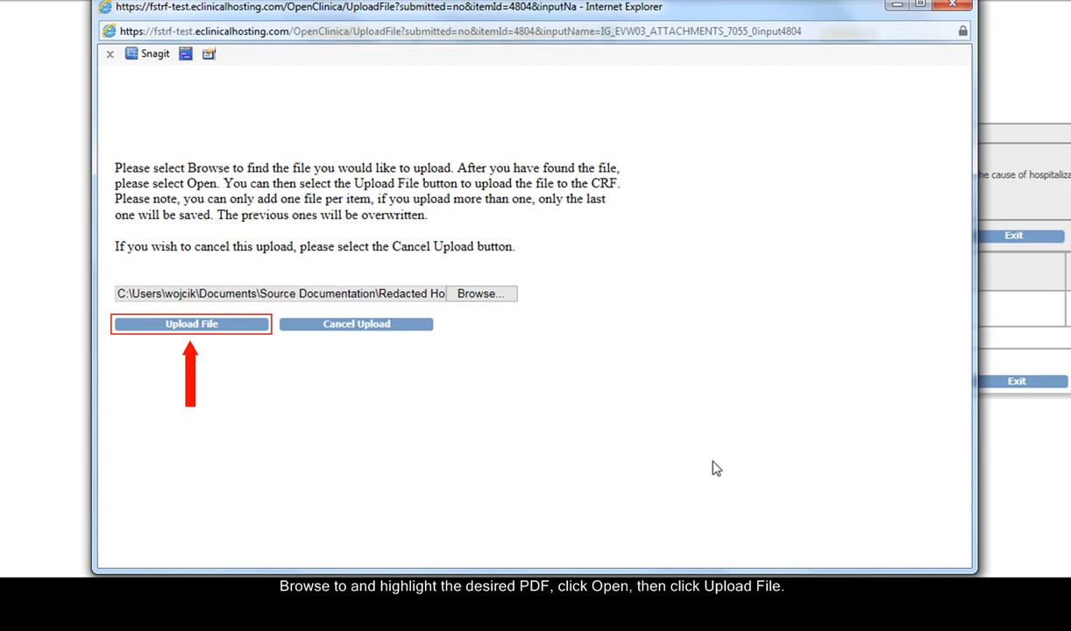
pyautogui.click(191, 322)
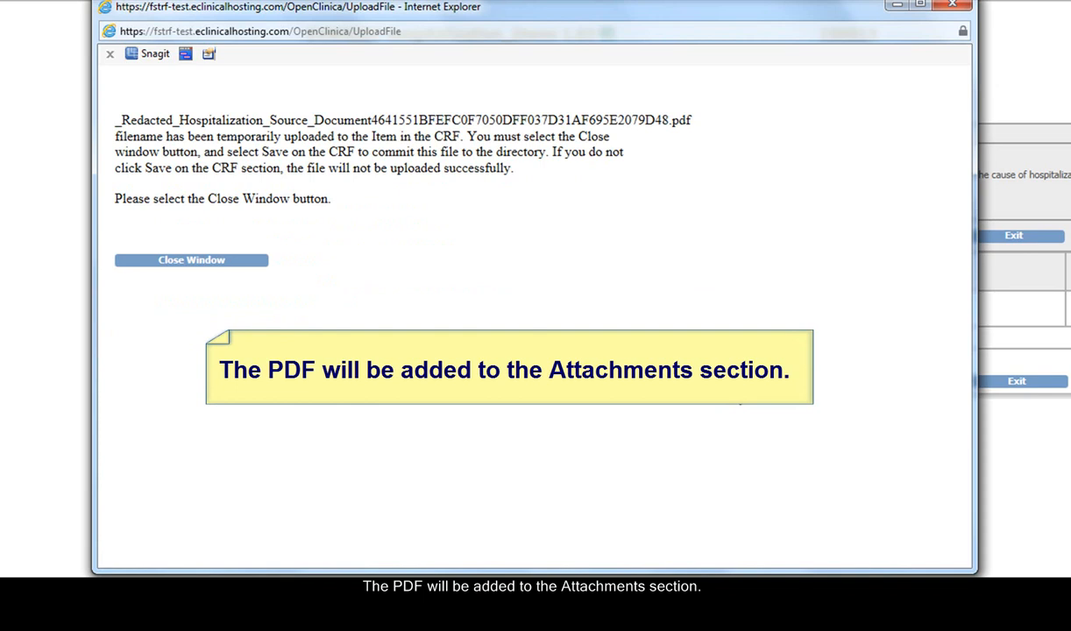
pyautogui.moveTo(272, 312)
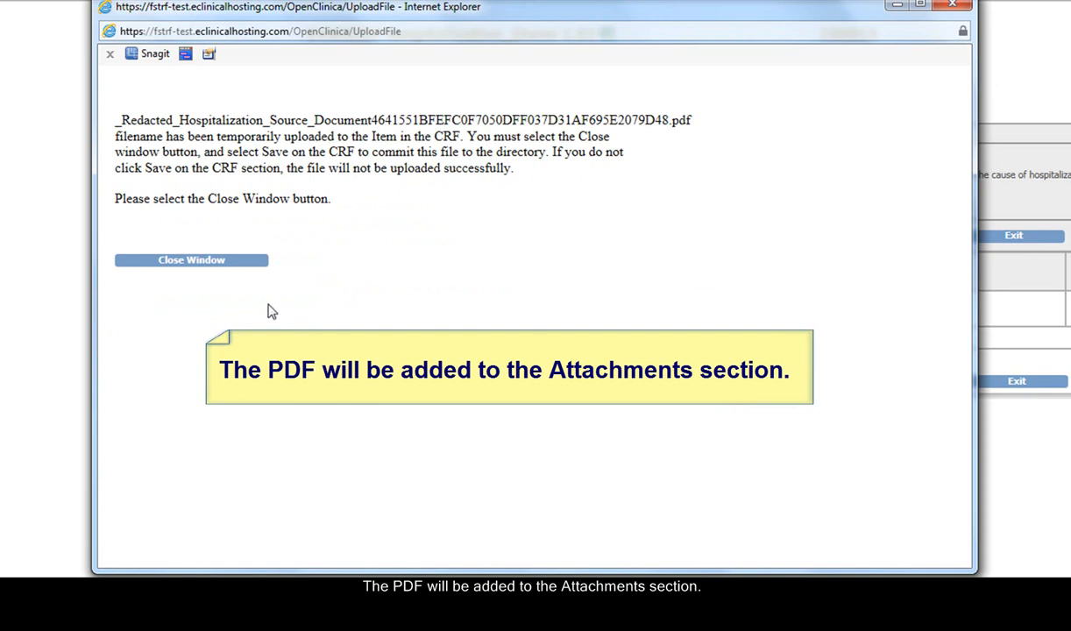
# - Close the upload window so the redacted PDF shows in the Attachments field
pyautogui.click(191, 259)
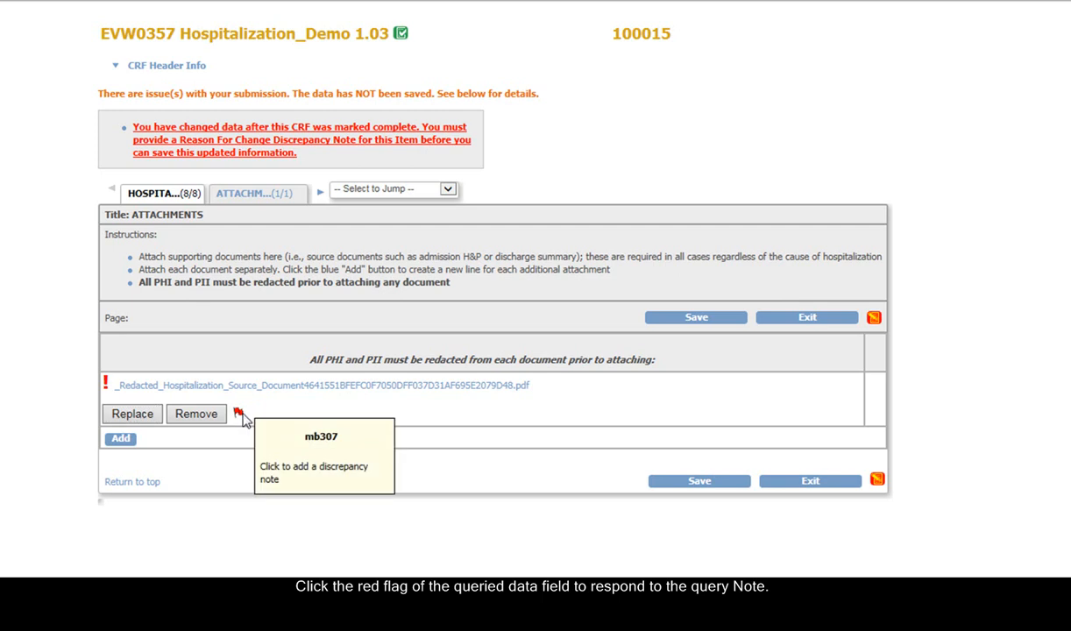
# - Propose a resolution on the attachment query reading 'added required source documentation' and submit it
pyautogui.click(238, 411)
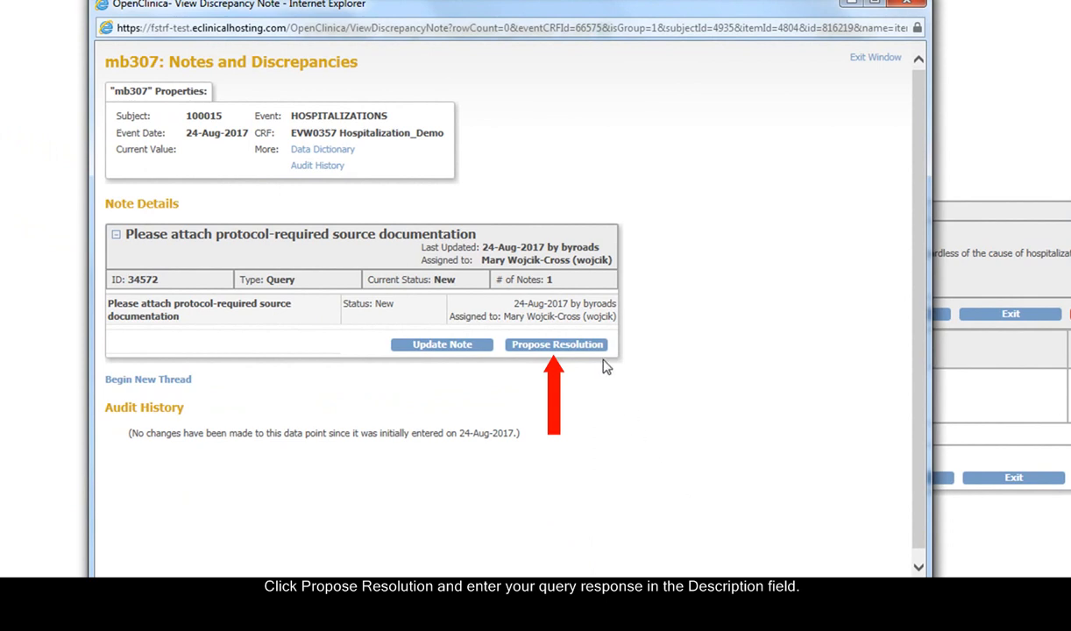
pyautogui.click(556, 343)
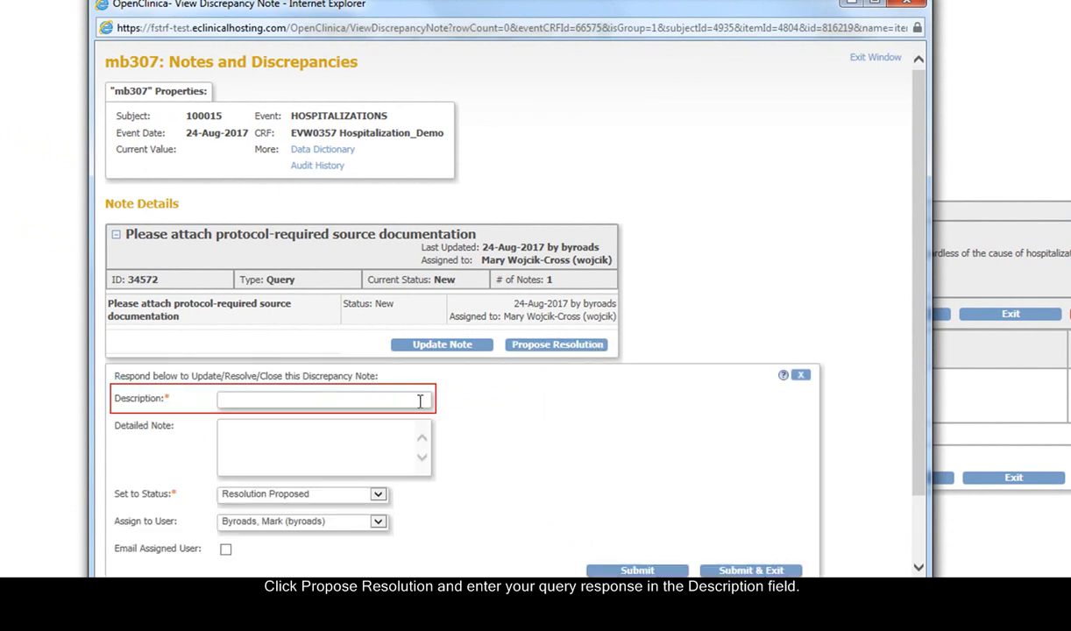
pyautogui.write('a')
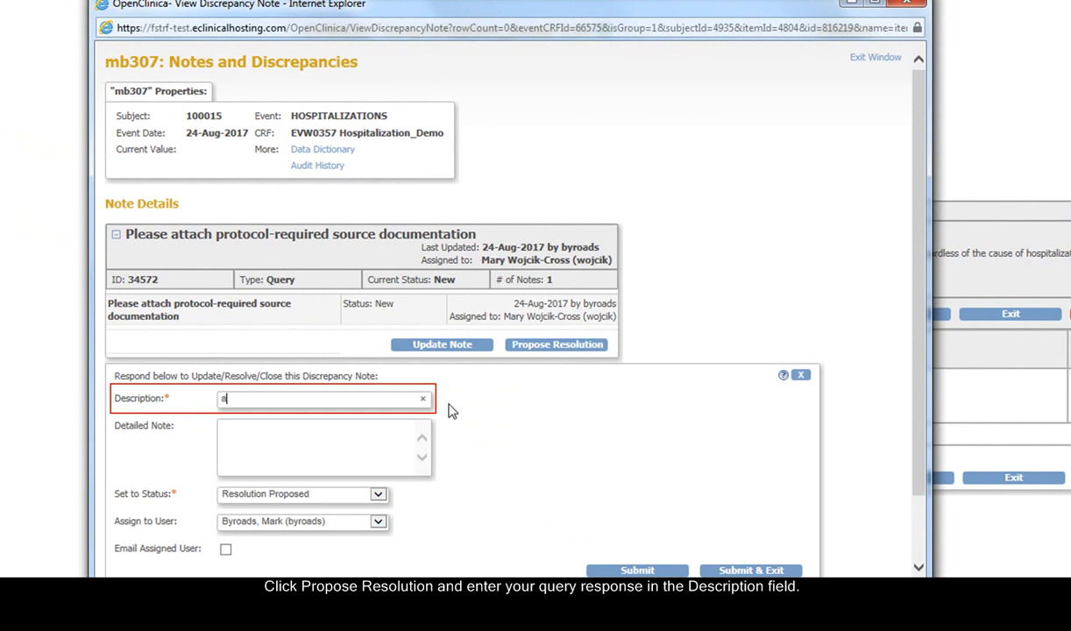
pyautogui.write('dded required source documentation')
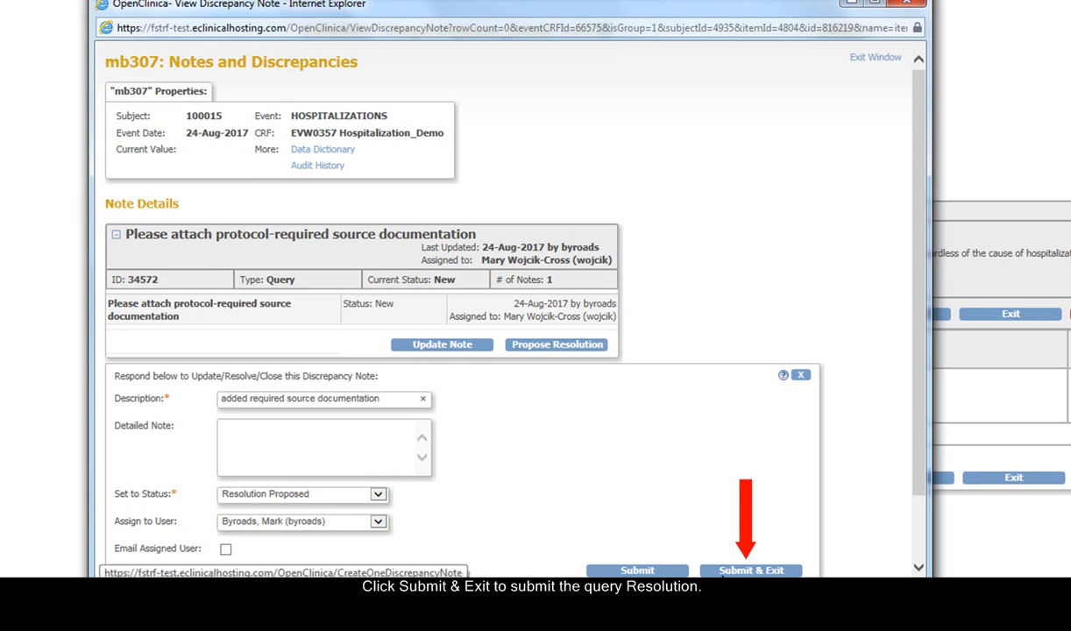
pyautogui.click(750, 572)
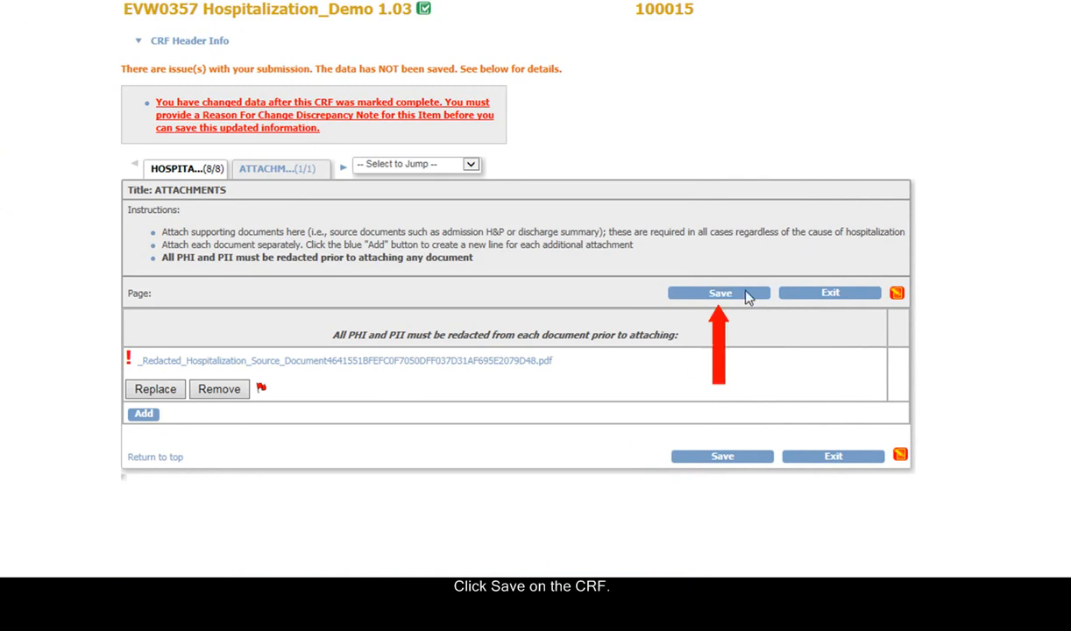
# - Save the Hospitalization form and return to the Notes and Discrepancies list of New queries
pyautogui.click(721, 291)
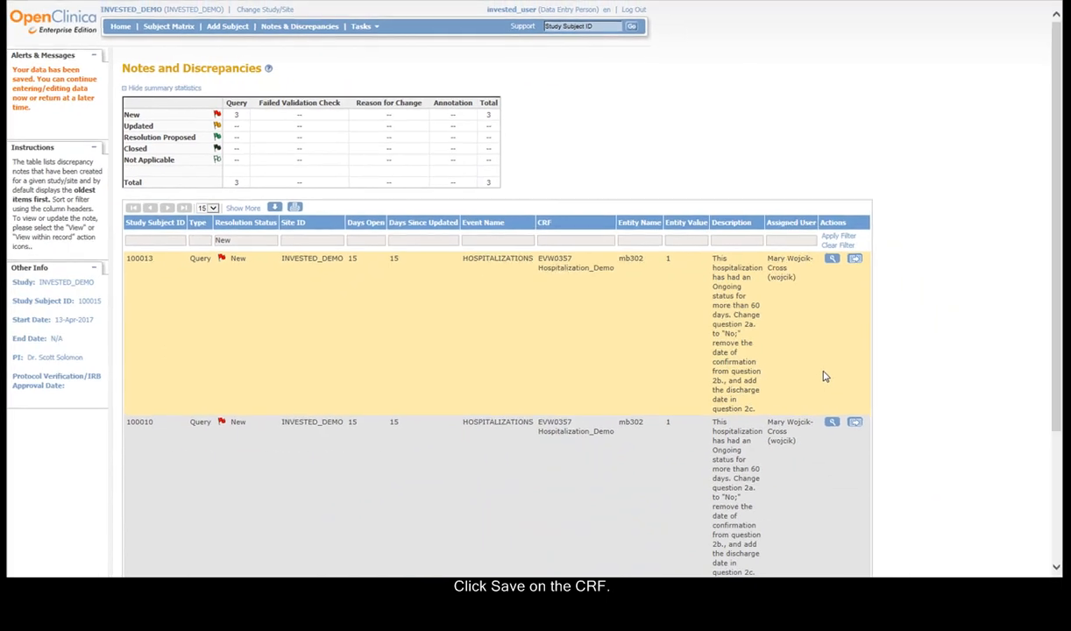
pyautogui.scroll(-3)
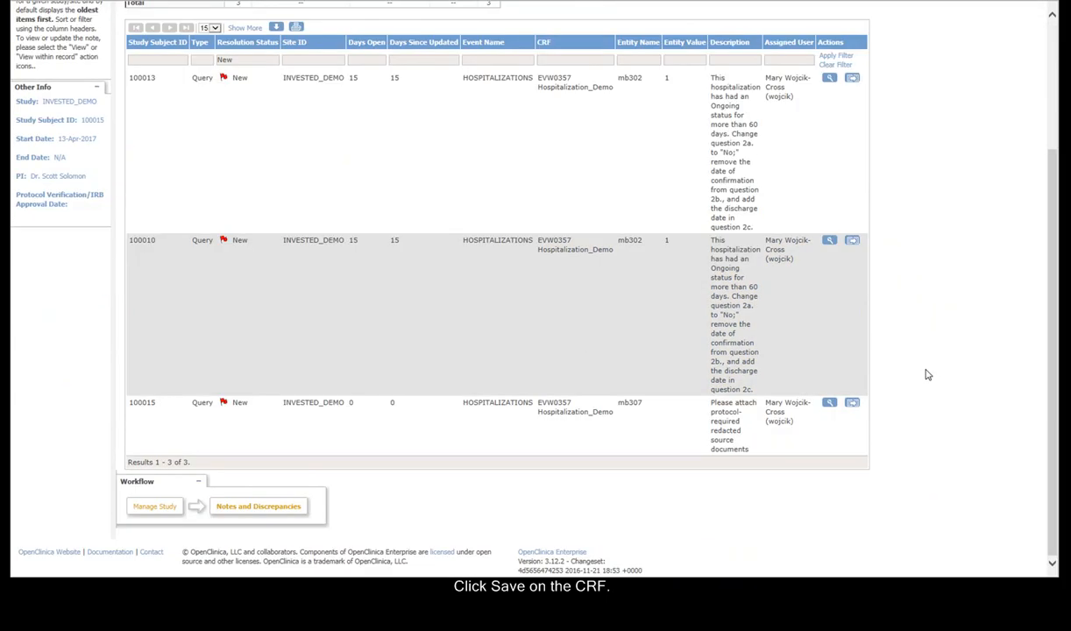